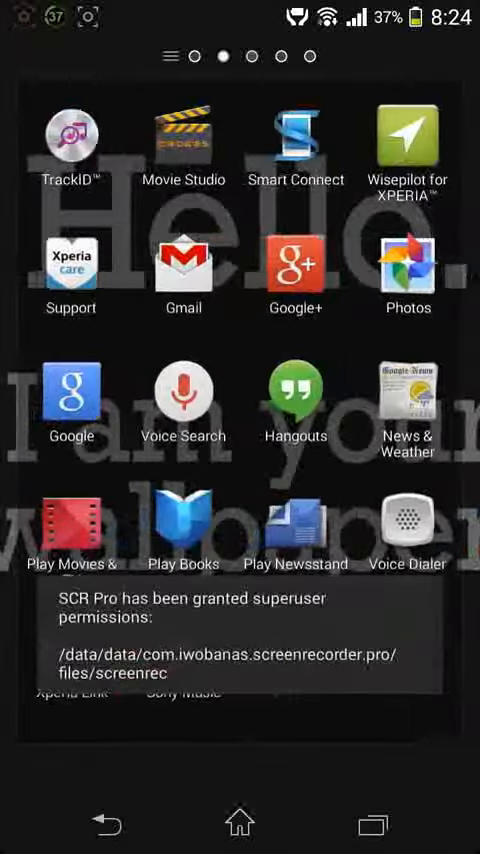
Swipe through the home-screen pages to reach and launch ZEDGE, which reports it cannot connect
{"action": "scroll", "scroll_direction": "left", "scroll_amount": 3}
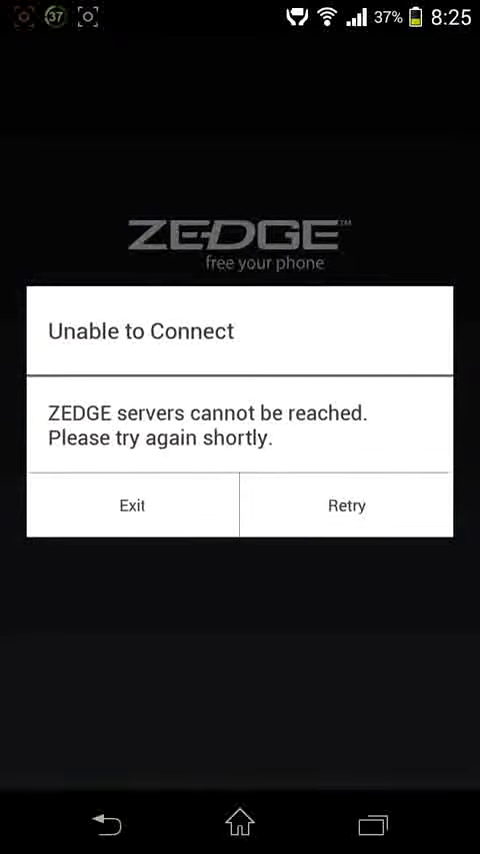
Leave ZEDGE and write a new note: 'So now I gonna connect it and access it through a vpn'
{"action": "left_click", "coordinate": [346, 504]}
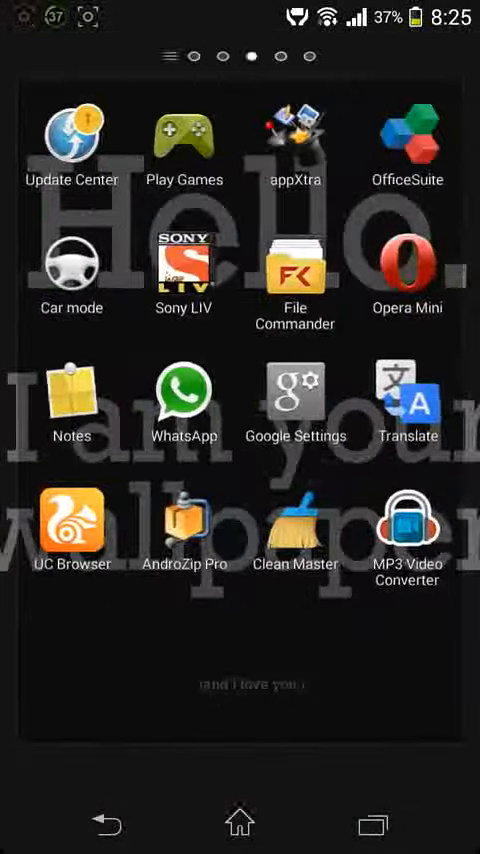
{"action": "left_click", "coordinate": [64, 378]}
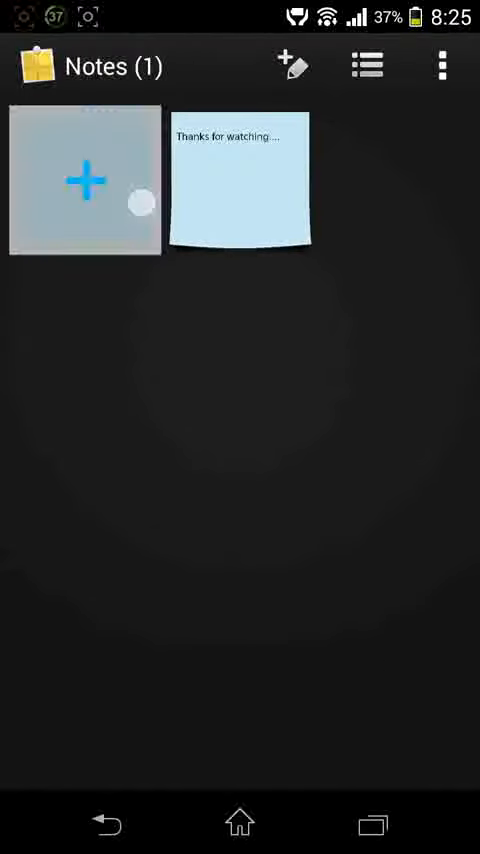
{"action": "left_click", "coordinate": [82, 180]}
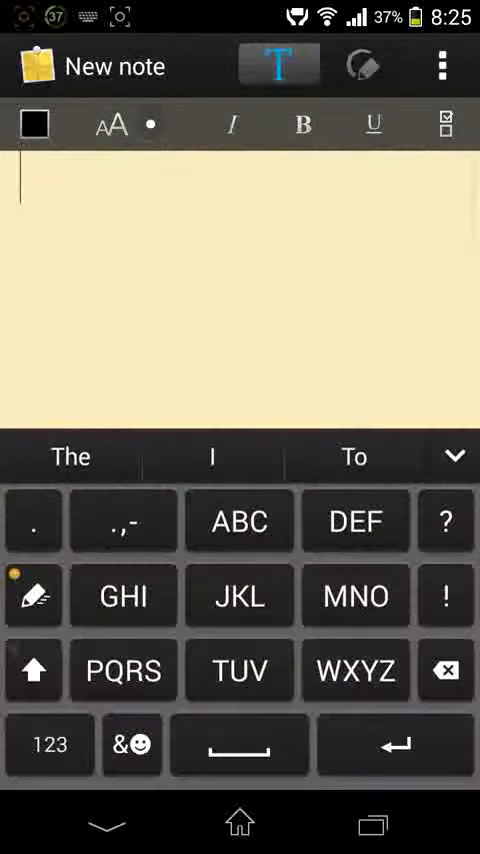
{"action": "left_click", "coordinate": [356, 596]}
{"action": "type", "text": "So now I"}
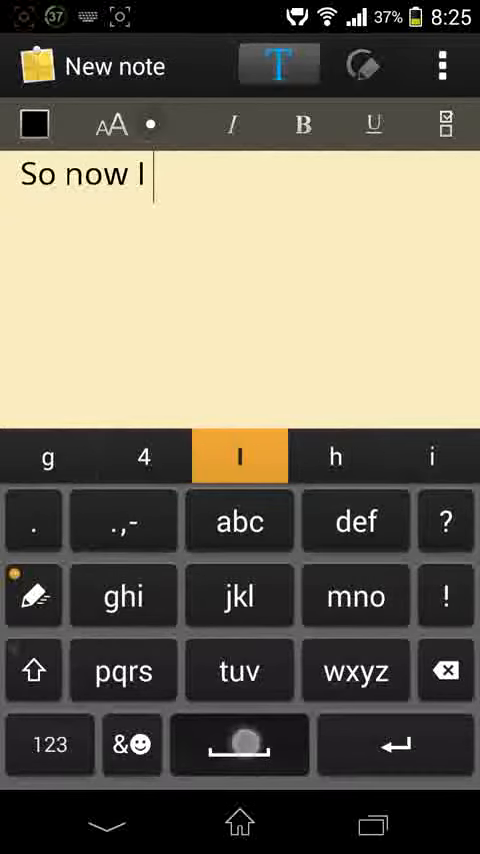
{"action": "type", "text": "iona"}
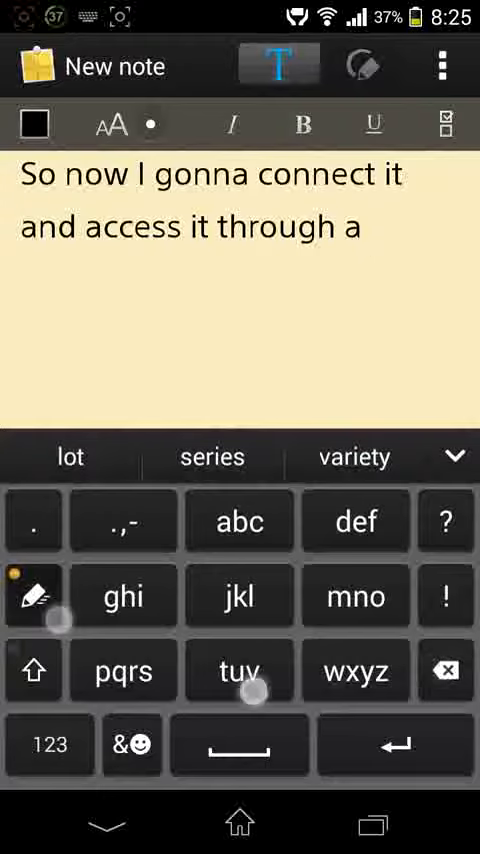
{"action": "type", "text": "vpn"}
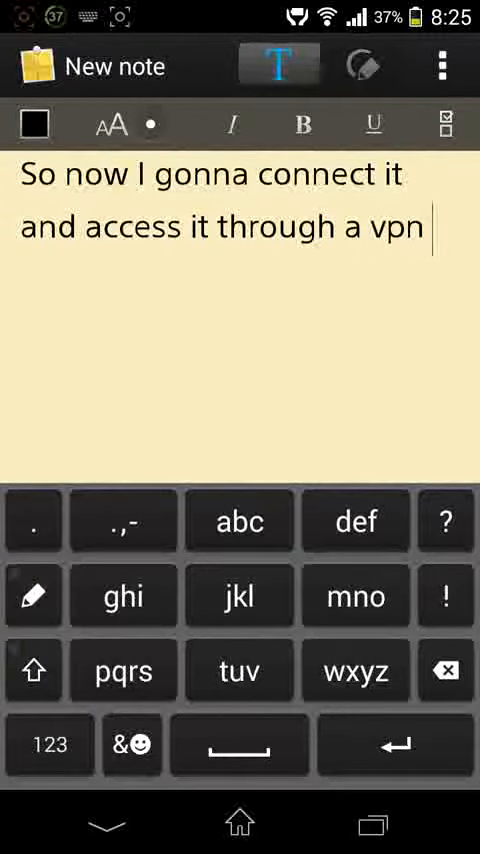
Launch DroidVPN, grant it root access, choose Free Server 5 and start the connection
{"action": "left_click", "coordinate": [238, 820]}
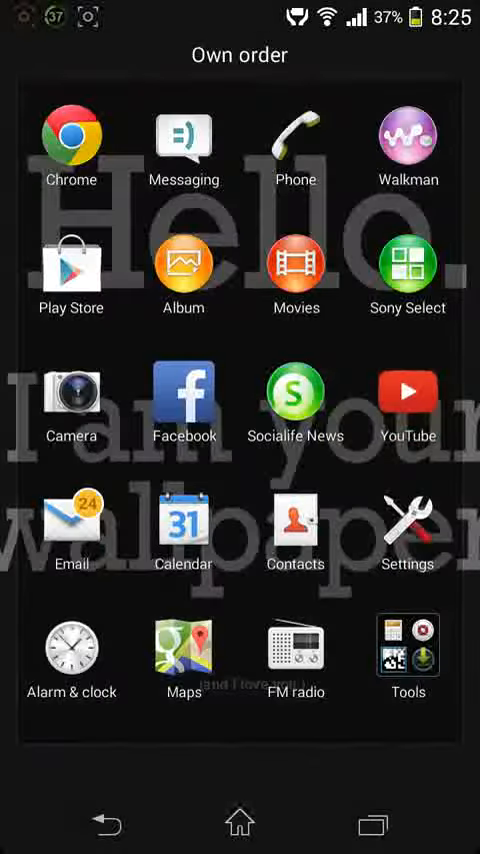
{"action": "scroll", "scroll_direction": "left", "scroll_amount": 3}
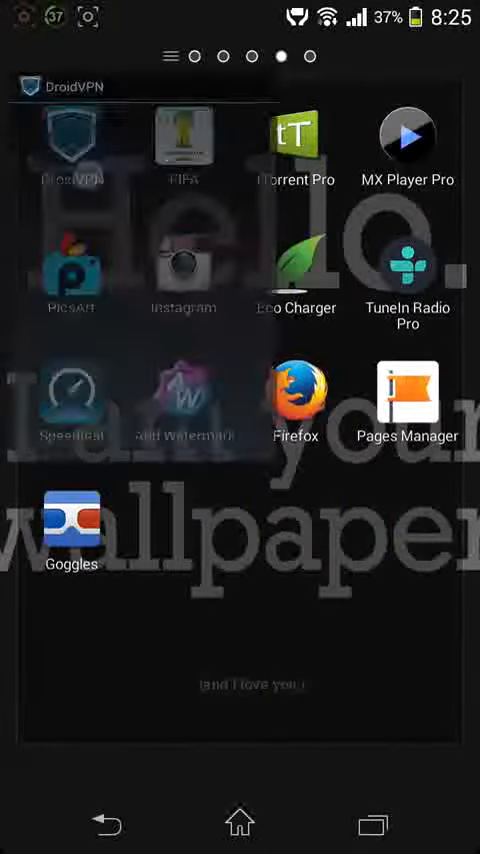
{"action": "left_click", "coordinate": [64, 130]}
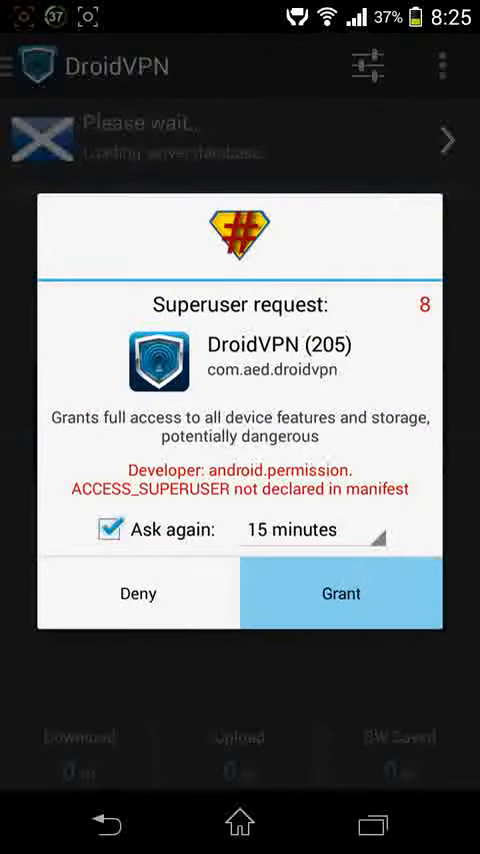
{"action": "left_click", "coordinate": [340, 592]}
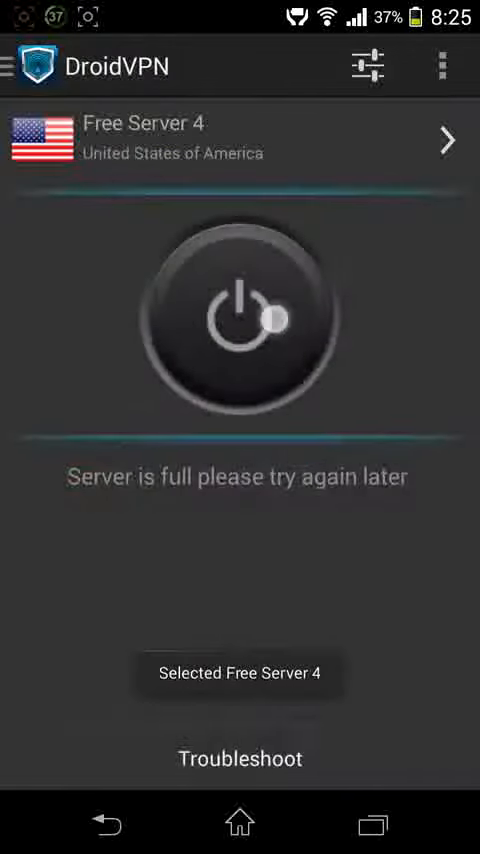
{"action": "left_click", "coordinate": [240, 316]}
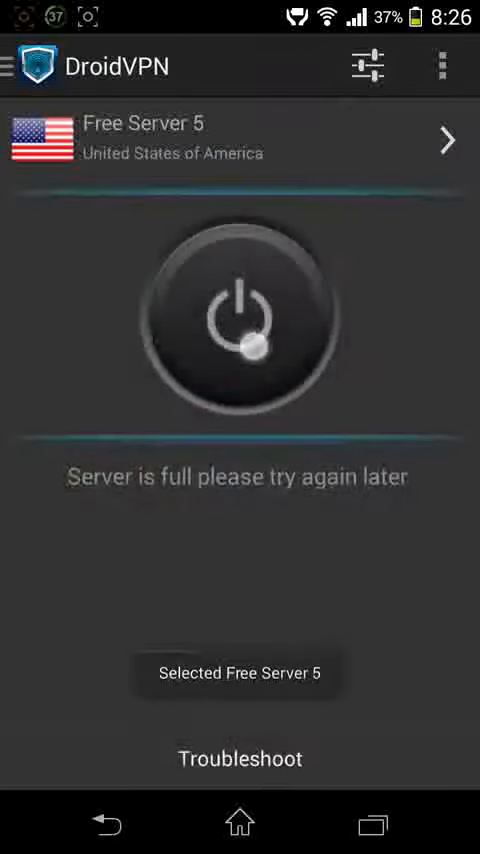
{"action": "left_click", "coordinate": [240, 312]}
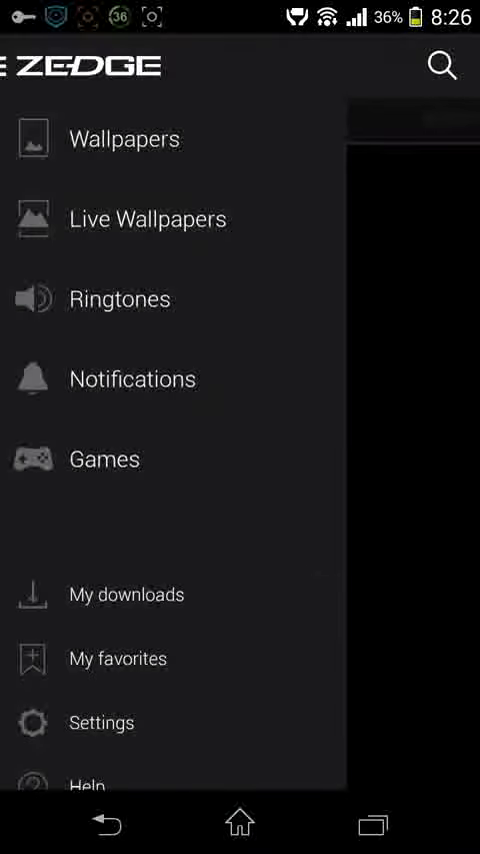
Go to ZEDGE's Wallpapers section and switch to the Categories view
{"action": "left_click", "coordinate": [124, 138]}
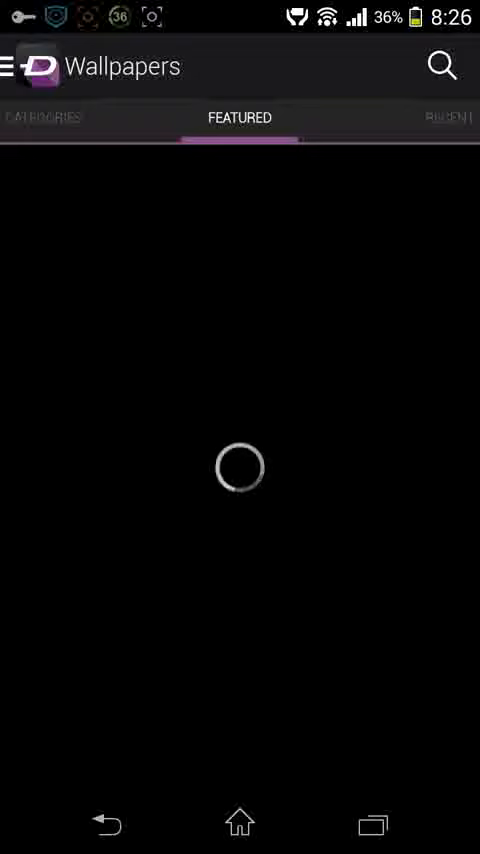
{"action": "left_click", "coordinate": [44, 118]}
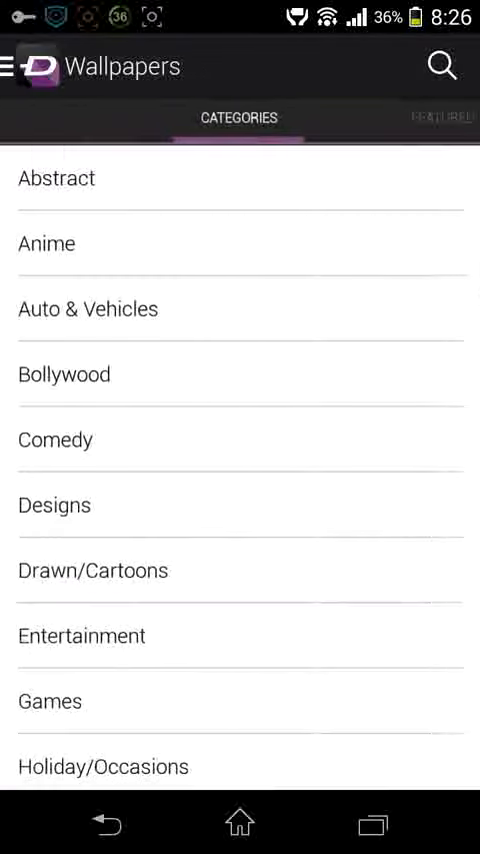
{"action": "left_click", "coordinate": [240, 118]}
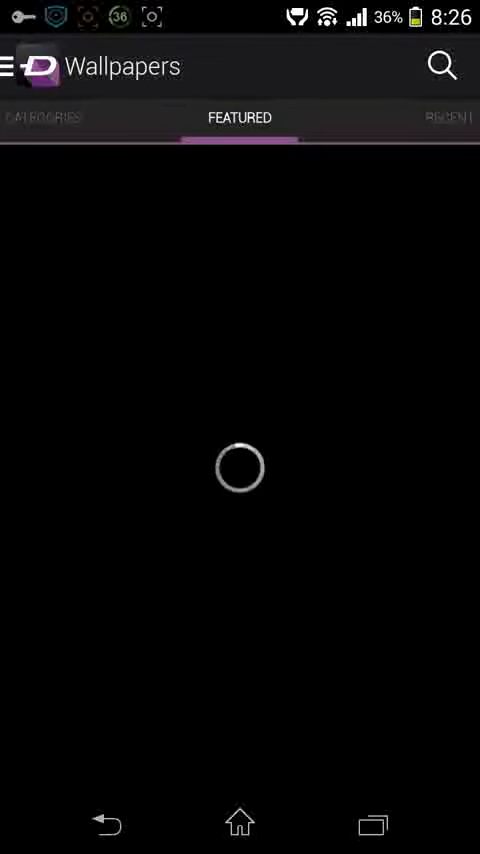
{"action": "left_click", "coordinate": [40, 118]}
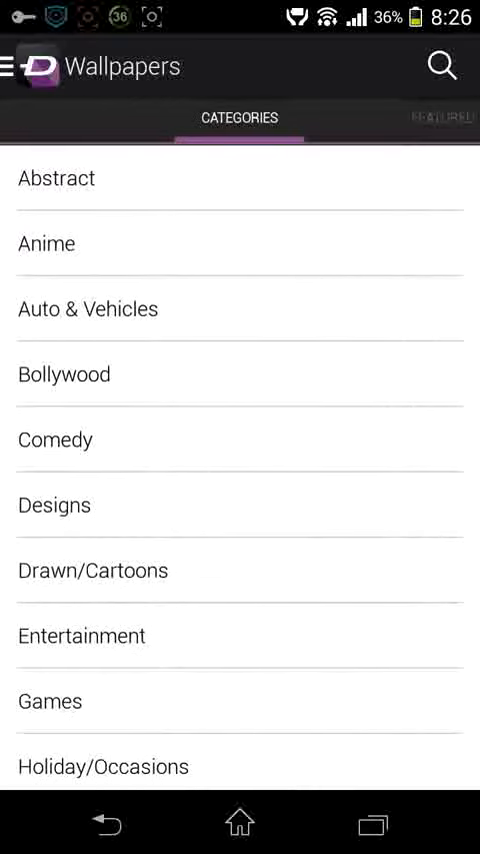
Browse the Abstract category's trending wallpaper grid
{"action": "left_click", "coordinate": [48, 176]}
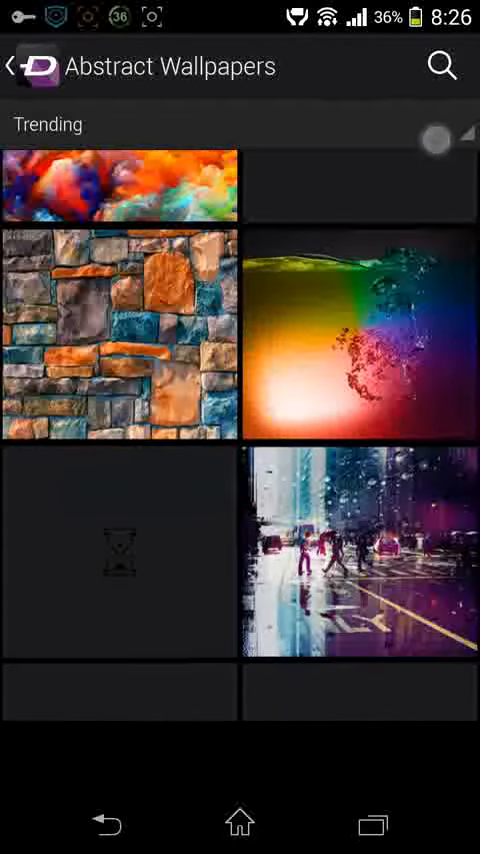
{"action": "scroll", "scroll_direction": "down", "scroll_amount": 3}
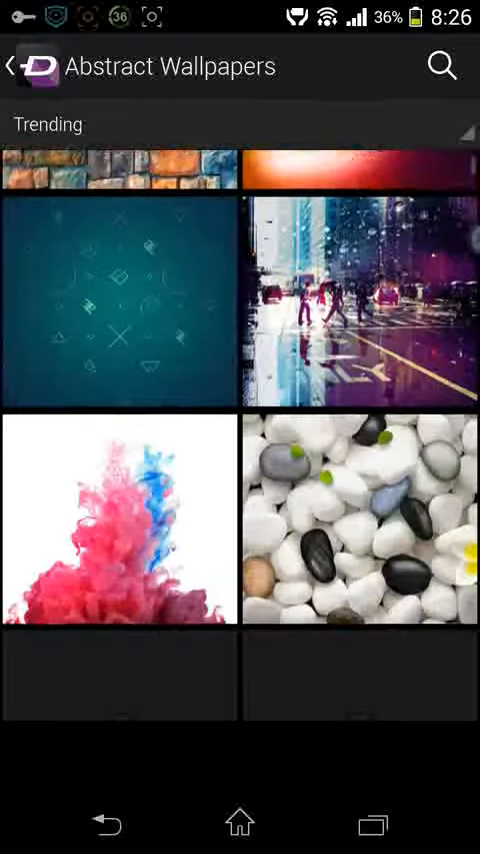
{"action": "scroll", "scroll_direction": "down", "scroll_amount": 3}
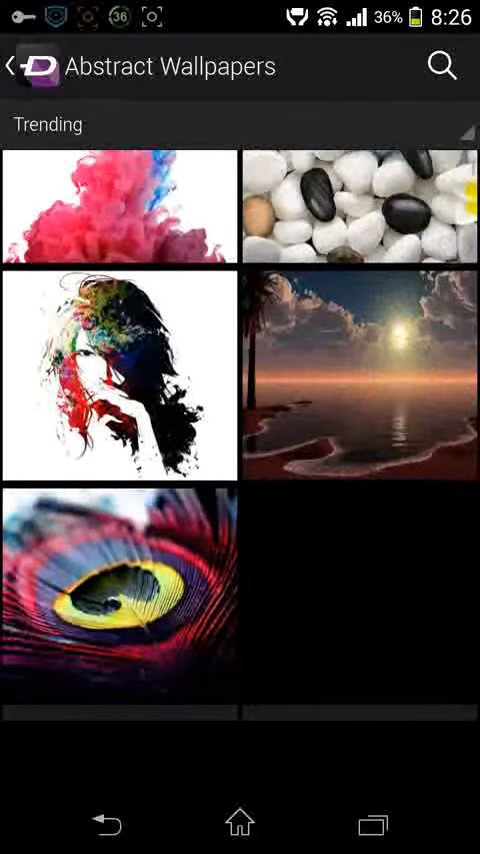
{"action": "scroll", "scroll_direction": "down", "scroll_amount": 3}
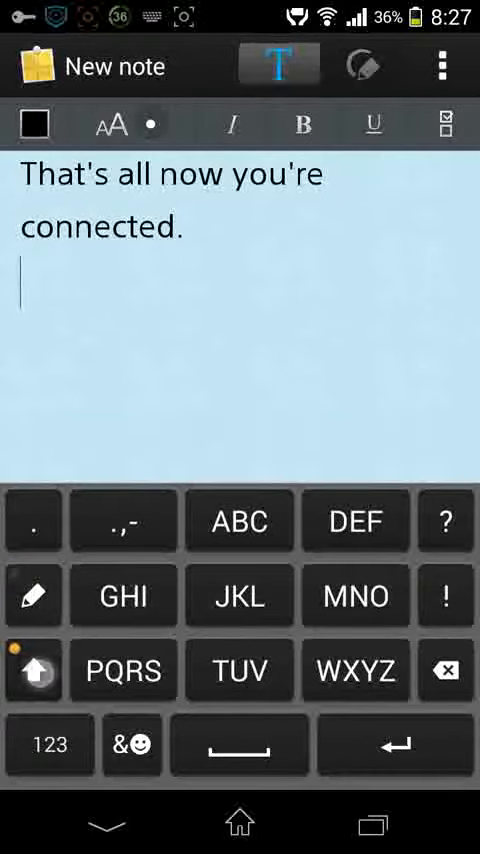
Add the line 'Droid vpn link in description' to the note and hide the keyboard
{"action": "left_click", "coordinate": [122, 670]}
{"action": "type", "text": "Droid vpn link"}
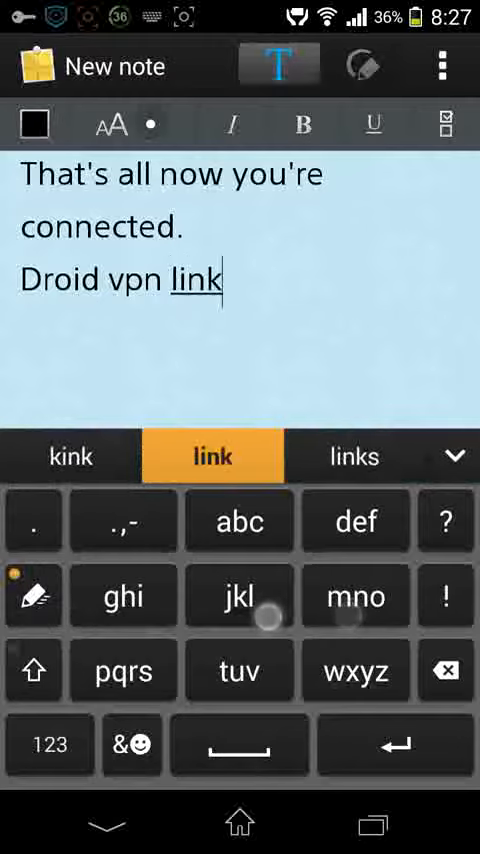
{"action": "type", "text": "in dep"}
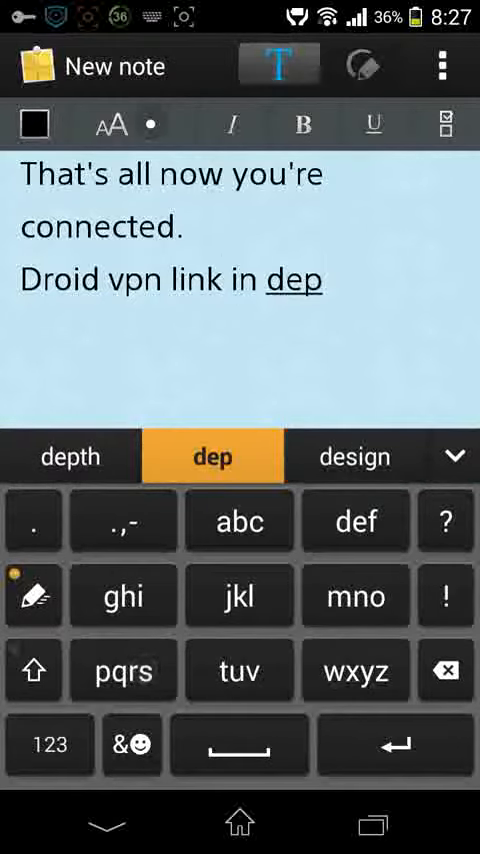
{"action": "type", "text": "scription"}
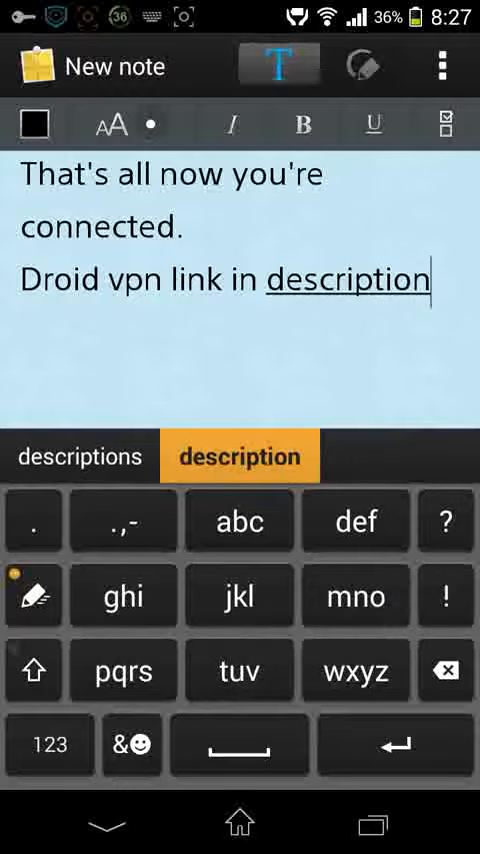
{"action": "left_click", "coordinate": [240, 456]}
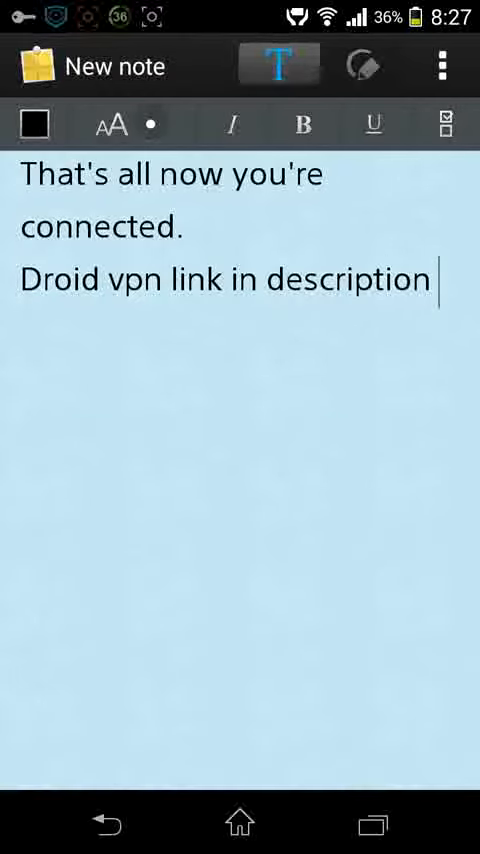
Return home, reopen Notes and bring up the 'Thanks for watching' note
{"action": "left_click", "coordinate": [226, 278]}
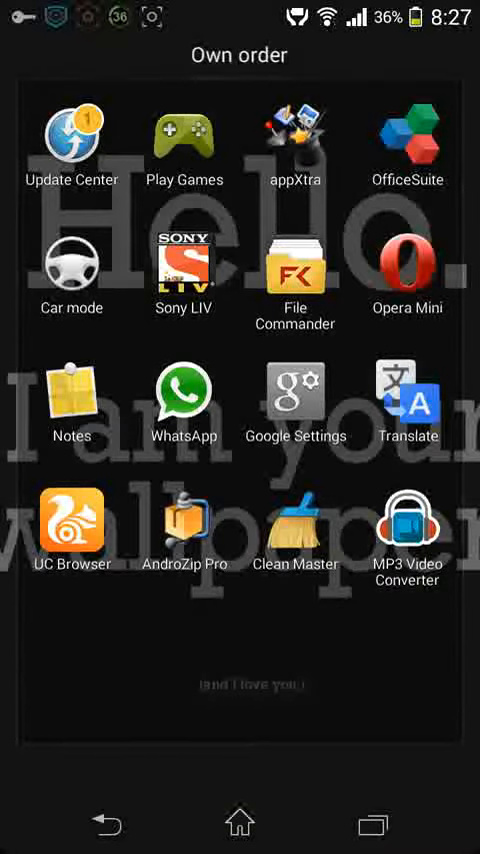
{"action": "left_click", "coordinate": [64, 392]}
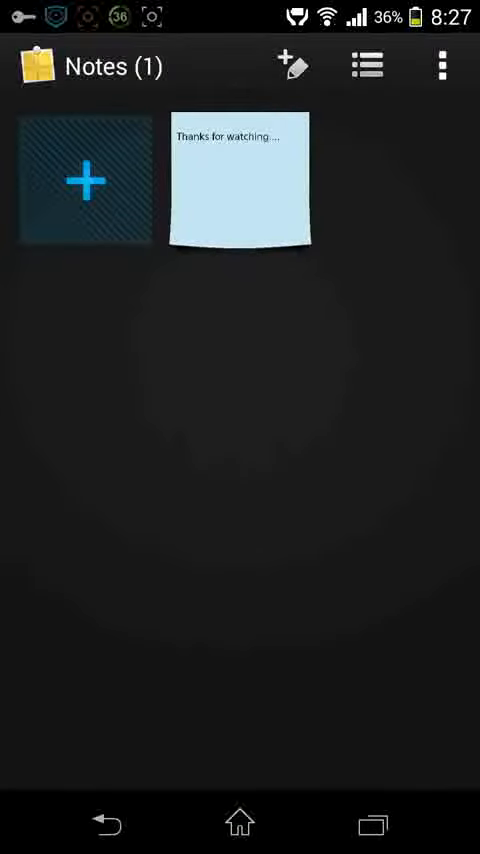
{"action": "left_click", "coordinate": [242, 180]}
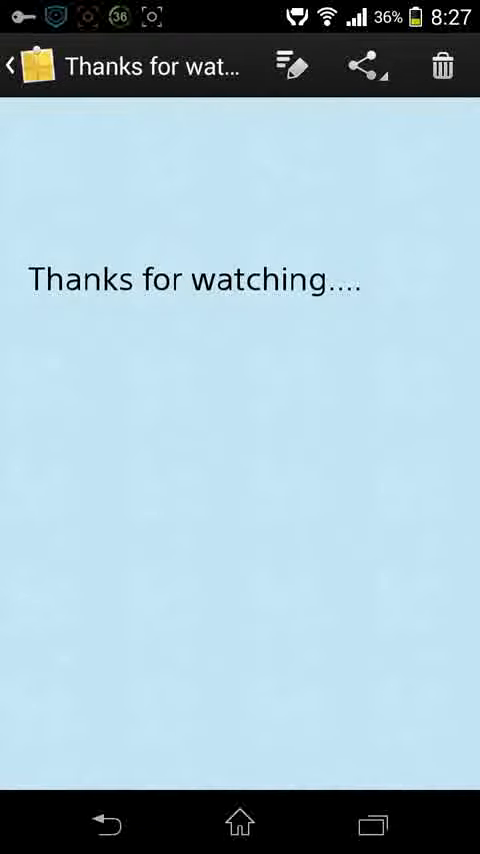